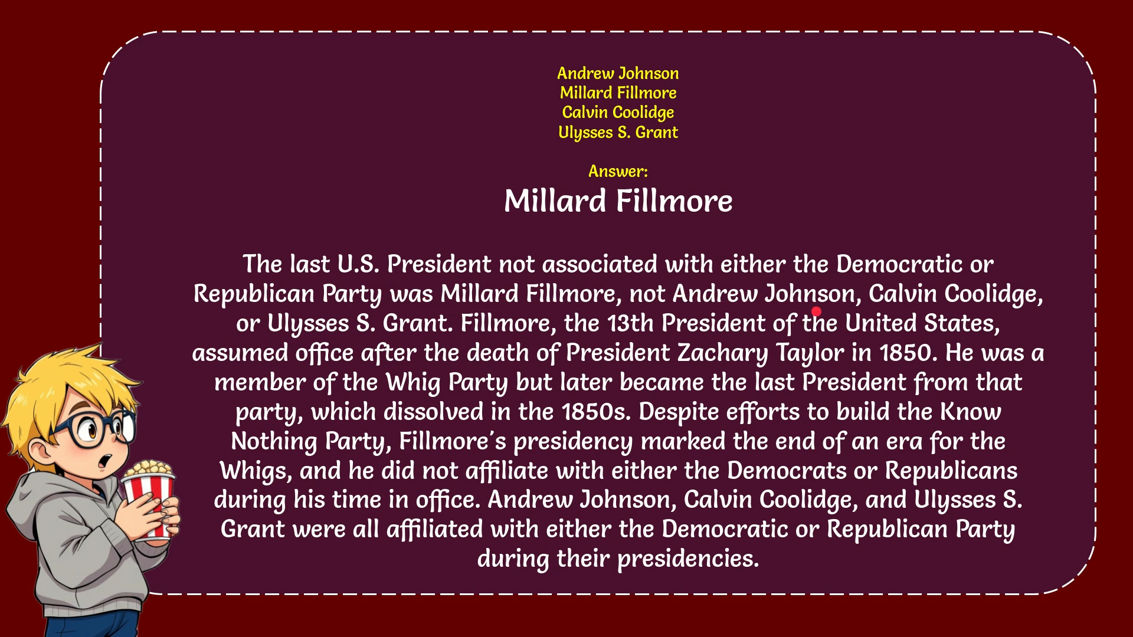
pyautogui.moveTo(993, 298)
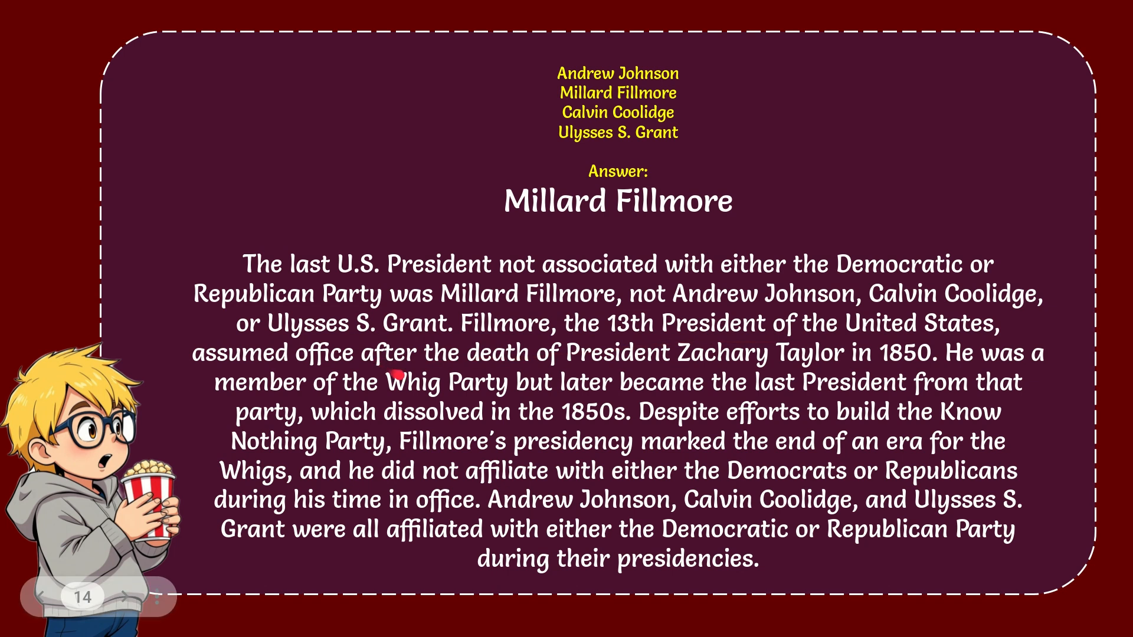
pyautogui.moveTo(817, 374)
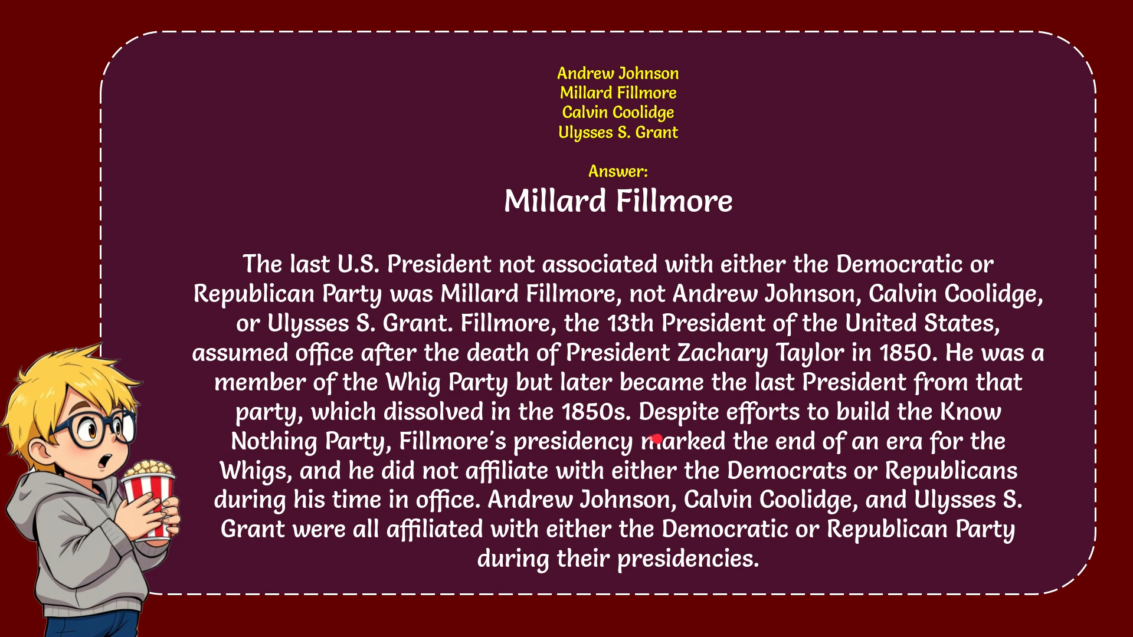
pyautogui.moveTo(1018, 424)
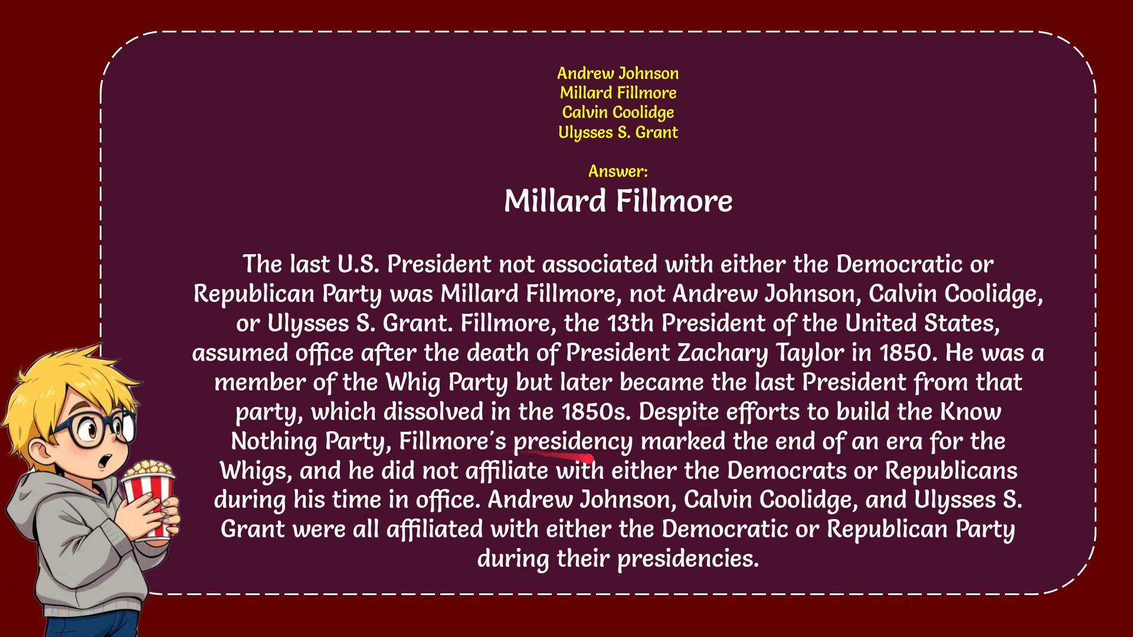
pyautogui.moveTo(932, 459)
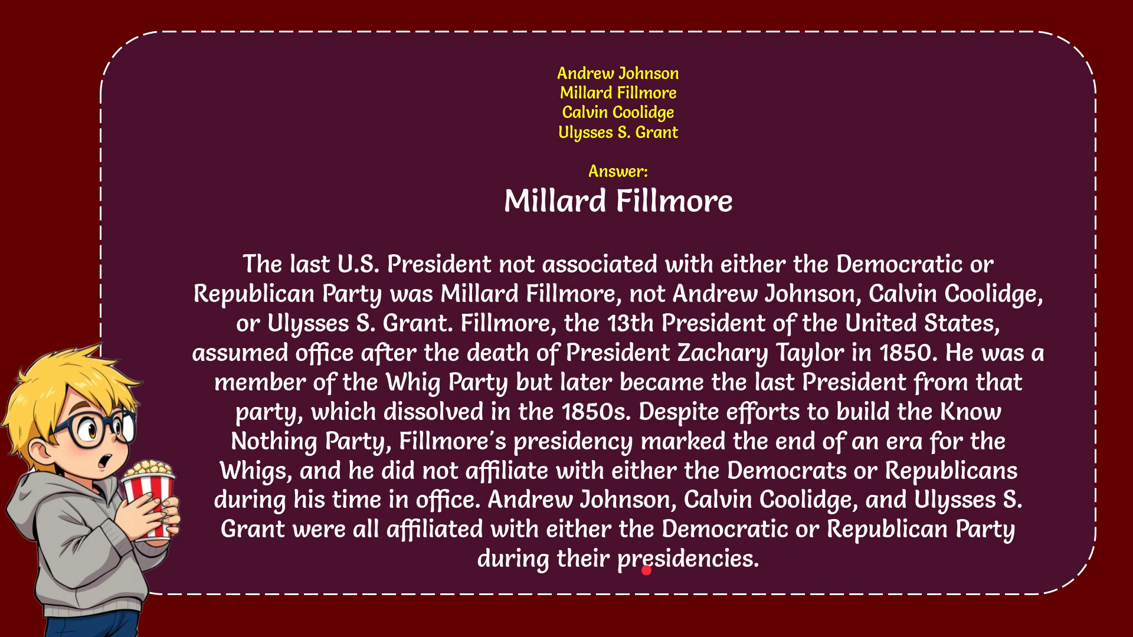
pyautogui.moveTo(605, 235)
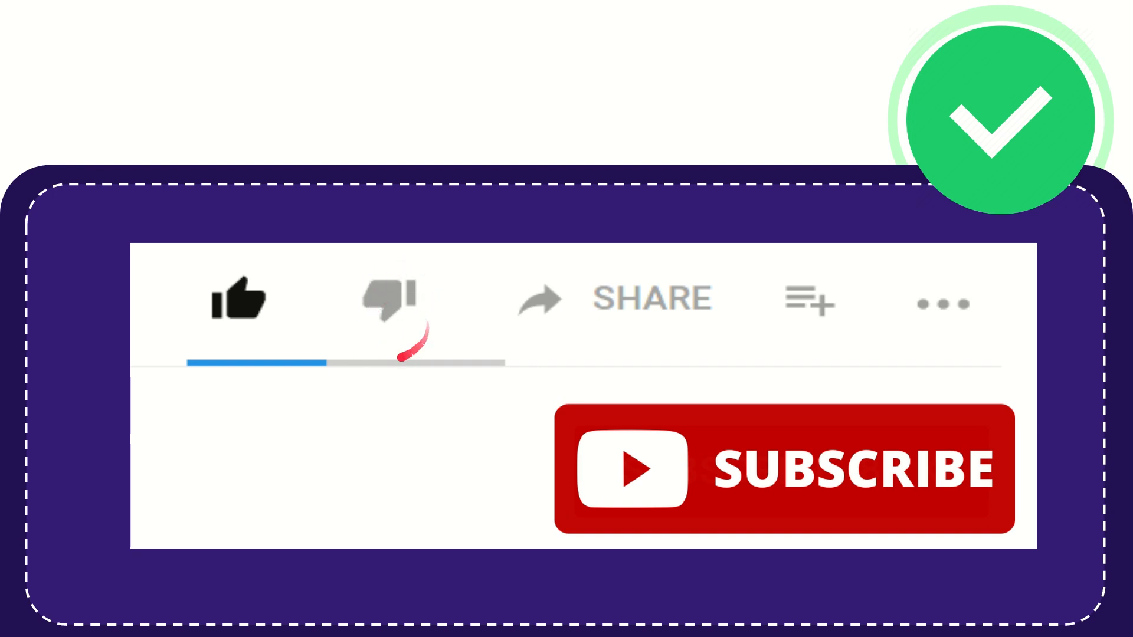
# Advance from the Millard Fillmore answer to the outro slide with like and subscribe buttons.
pyautogui.click(387, 299)
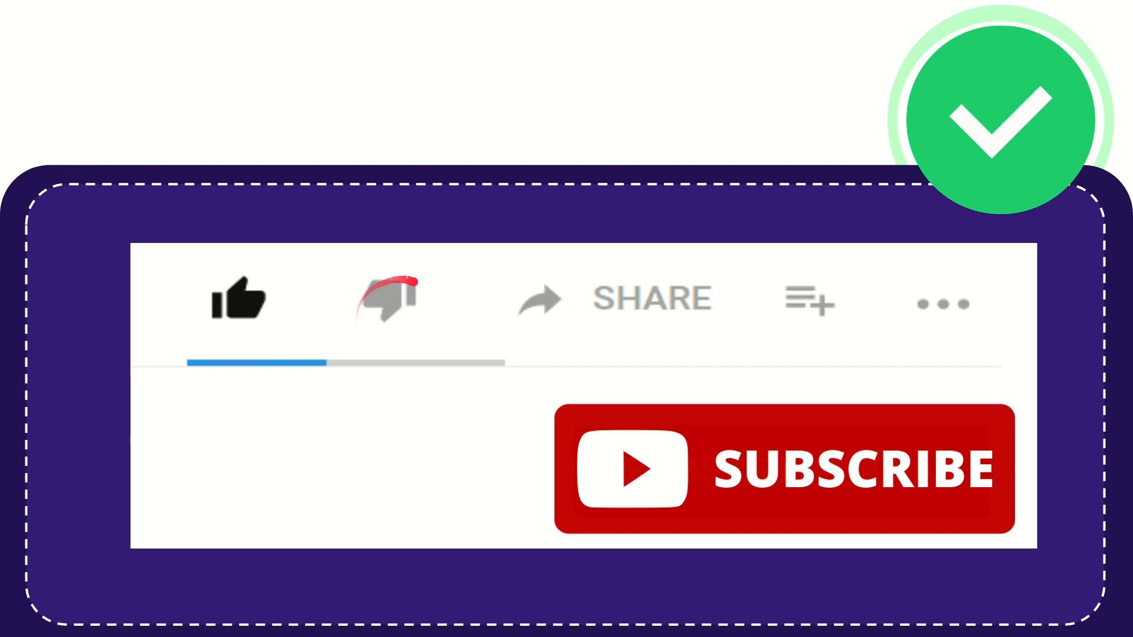